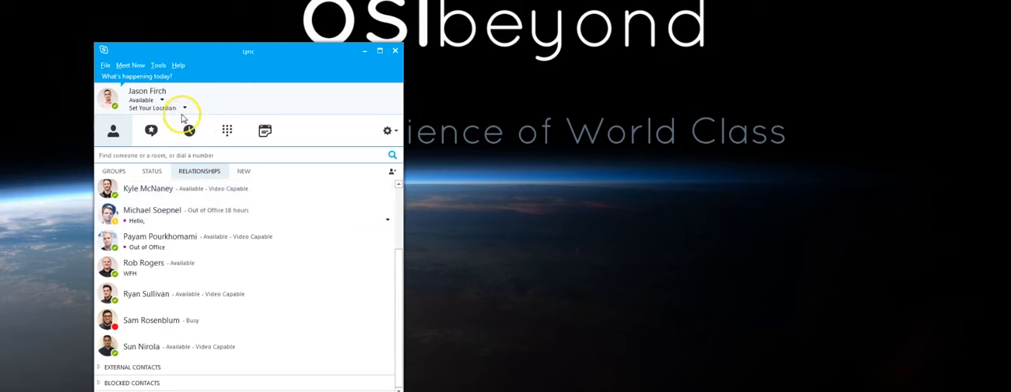
Show the presence status menu under the account name (Available, Busy, Do Not Disturb).
{"action": "left_click", "coordinate": [164, 107]}
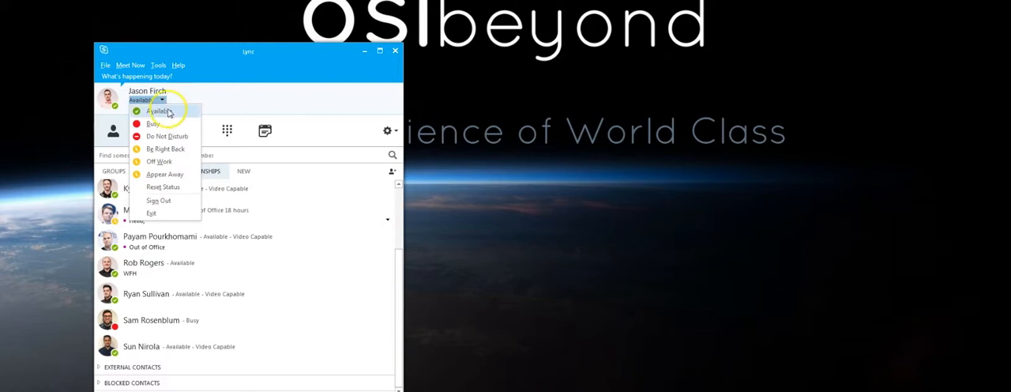
Start an instant meeting via Meet Now from the gear menu, opening a one-participant conference.
{"action": "left_click", "coordinate": [168, 136]}
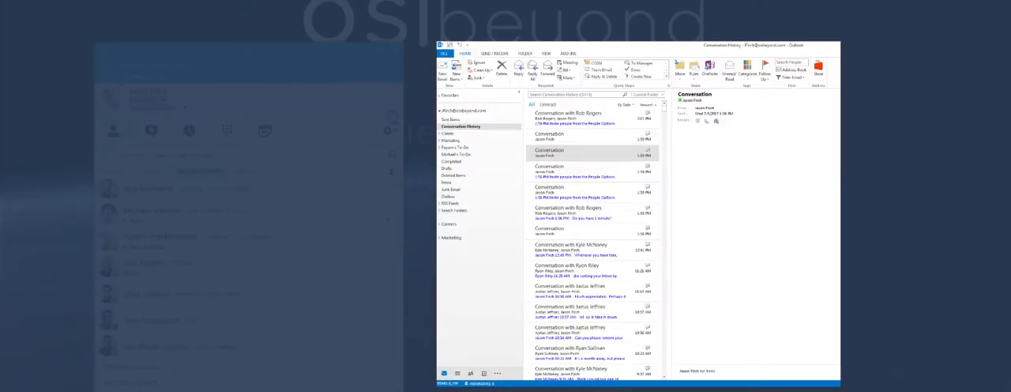
{"action": "left_click", "coordinate": [395, 130]}
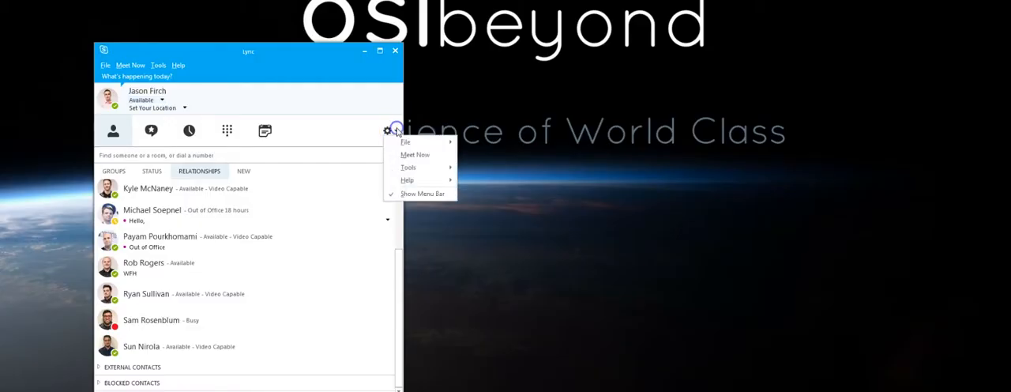
{"action": "left_click", "coordinate": [415, 155]}
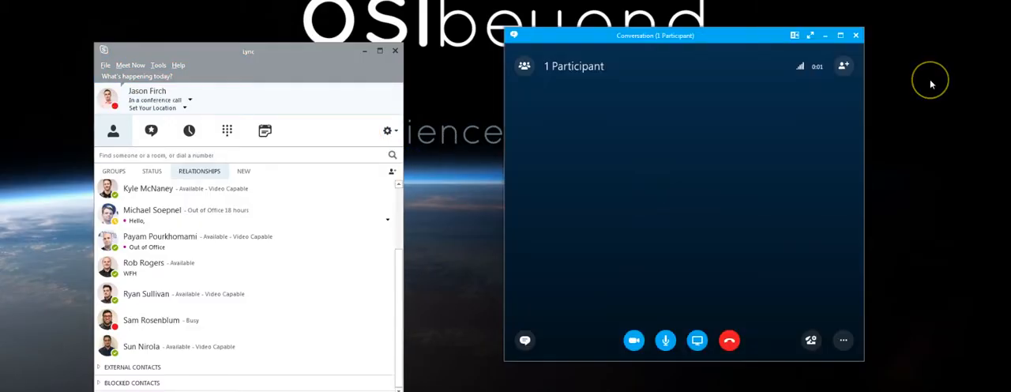